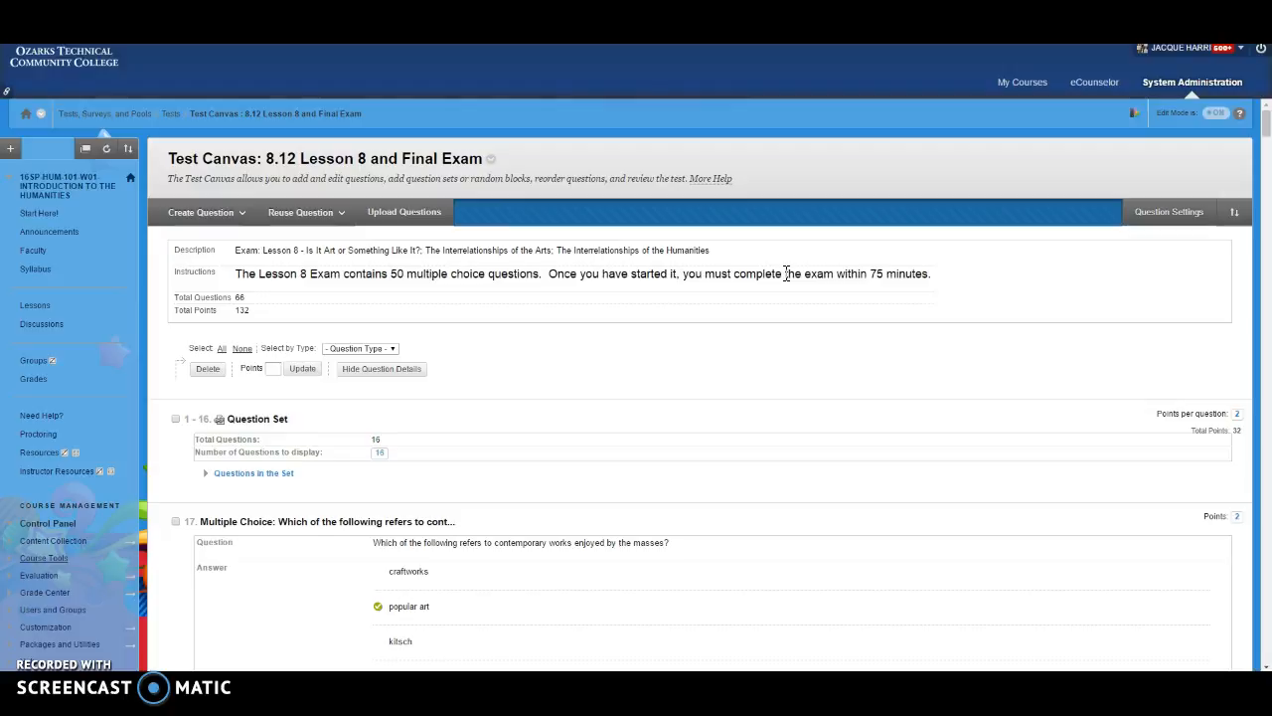
pyautogui.moveTo(322, 163)
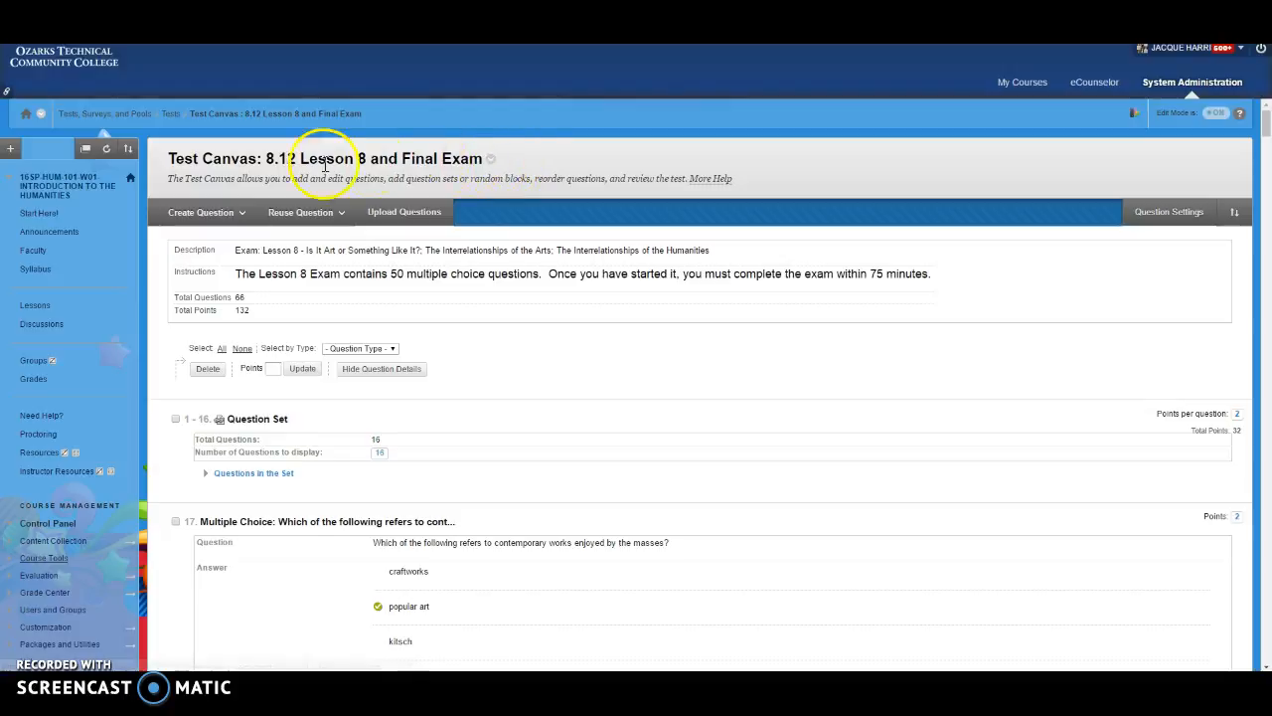
pyautogui.moveTo(441, 159)
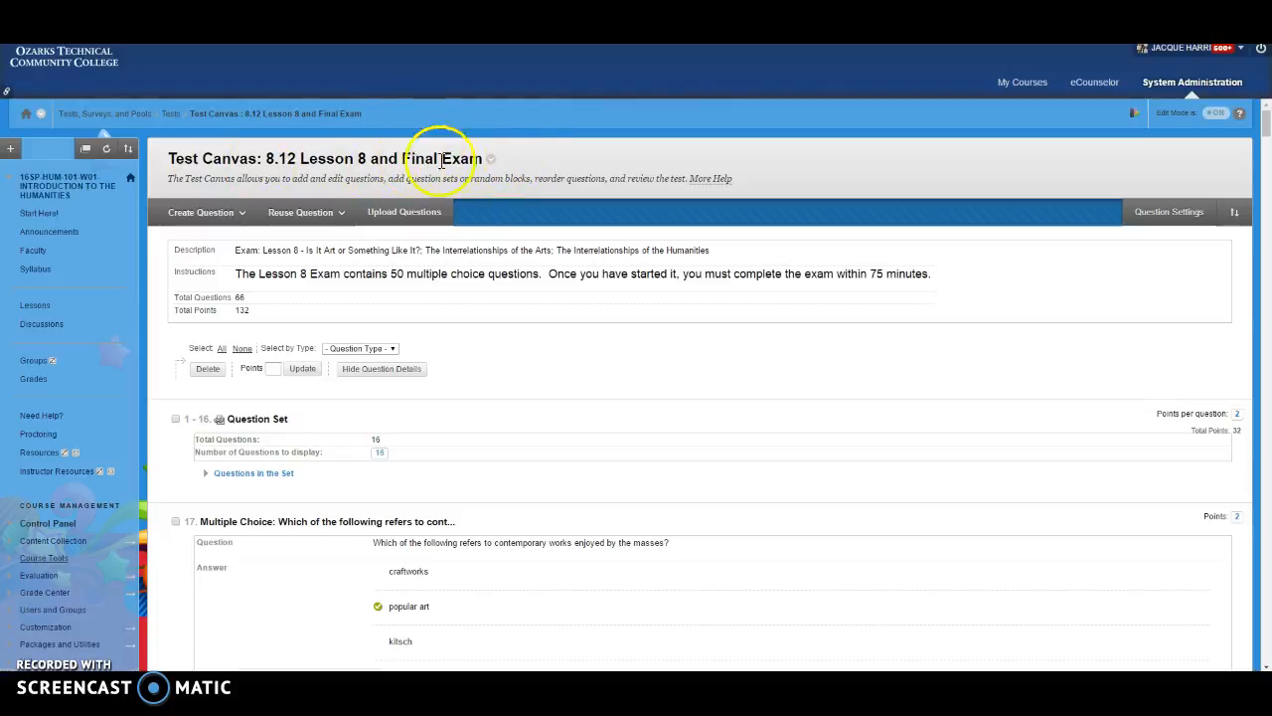
pyautogui.moveTo(266, 157)
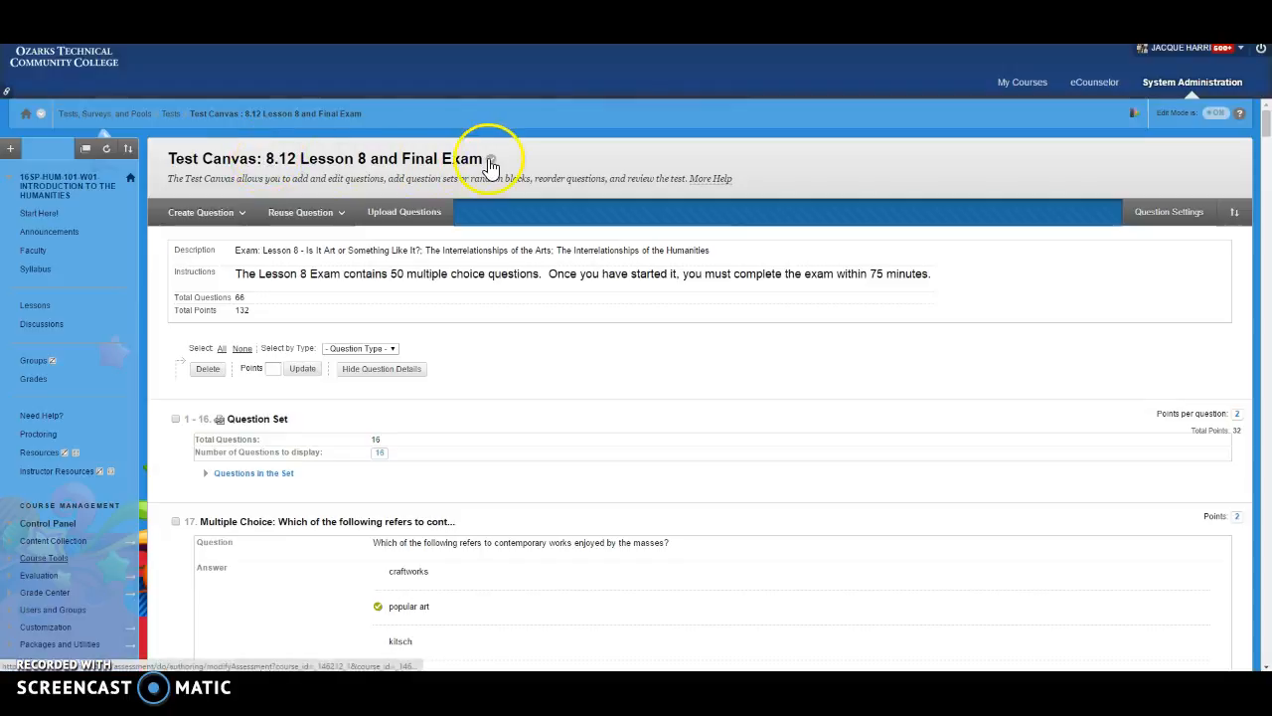
# - View the exam's Test Information editor from the title menu, then cancel back to the Test Canvas
pyautogui.click(489, 159)
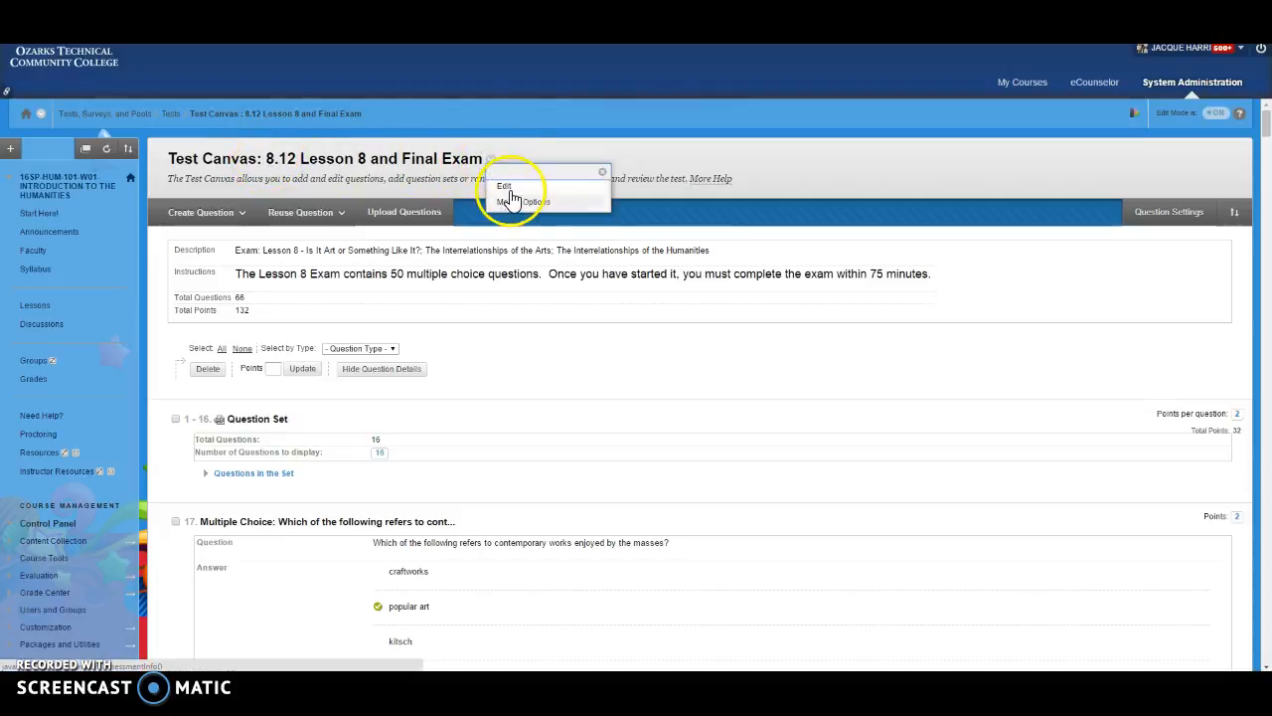
pyautogui.click(505, 187)
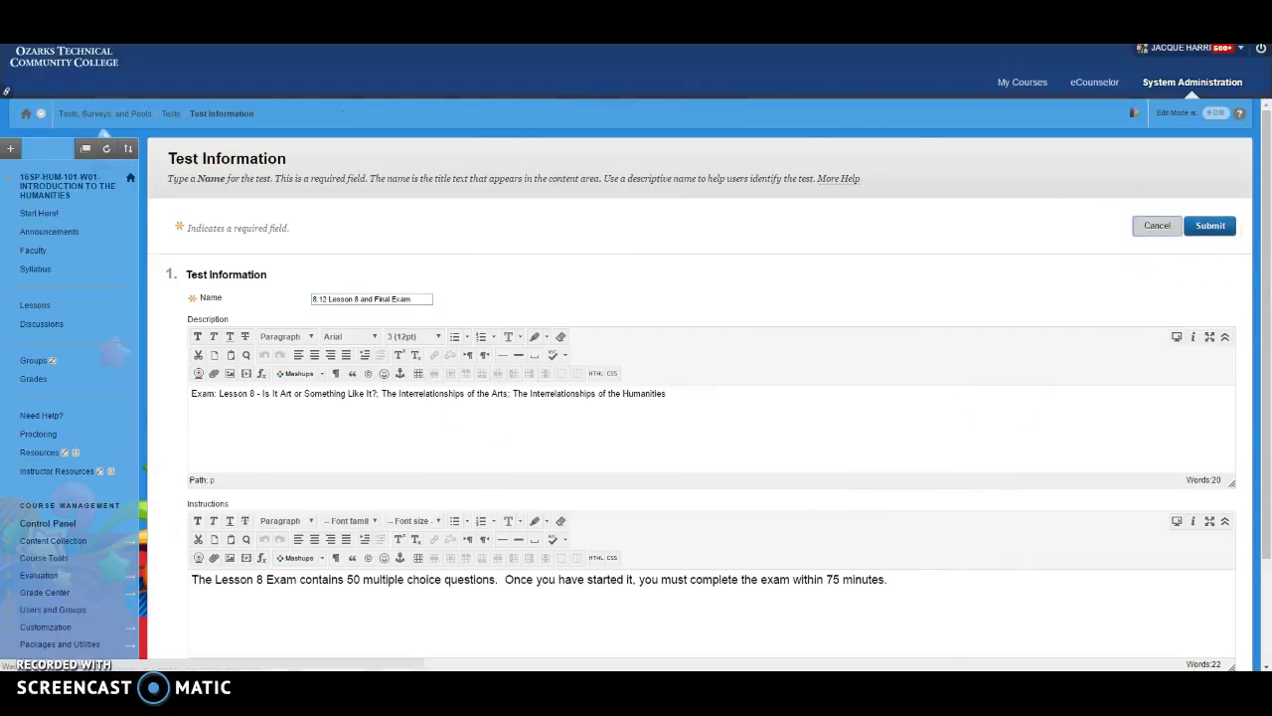
pyautogui.click(1208, 224)
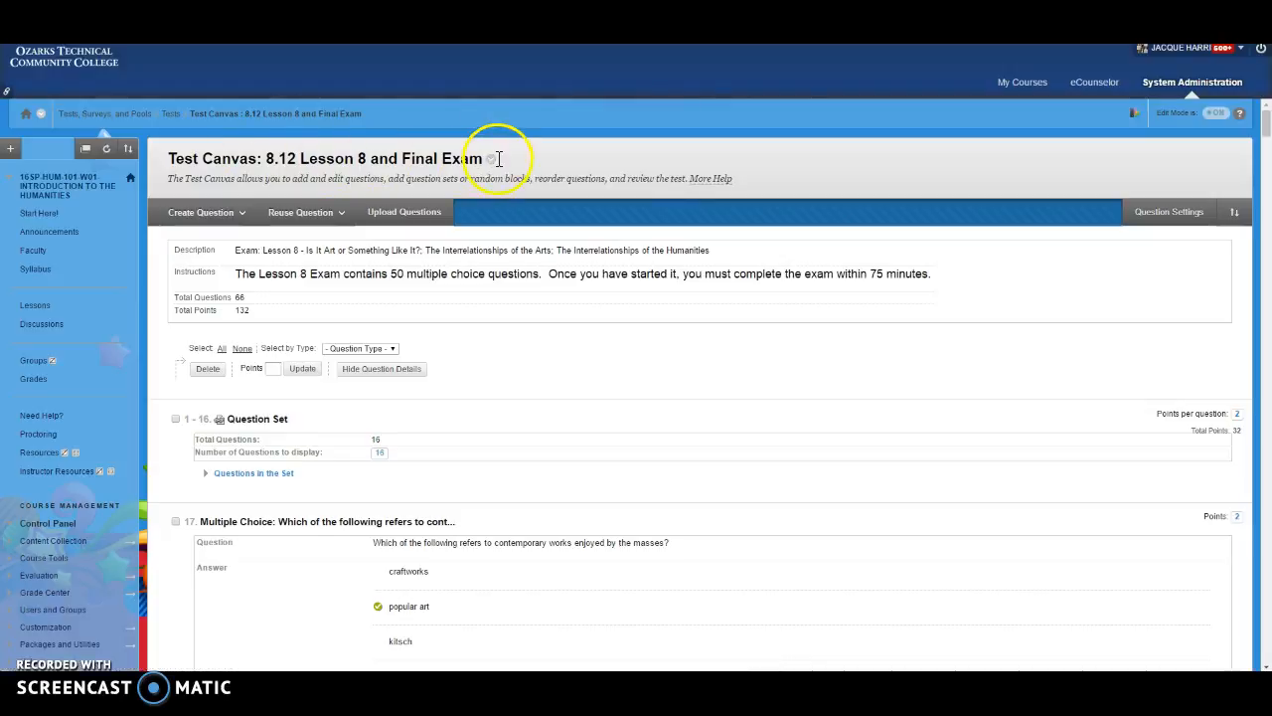
# - Reopen the exam title's action menu on the Test Canvas
pyautogui.click(491, 159)
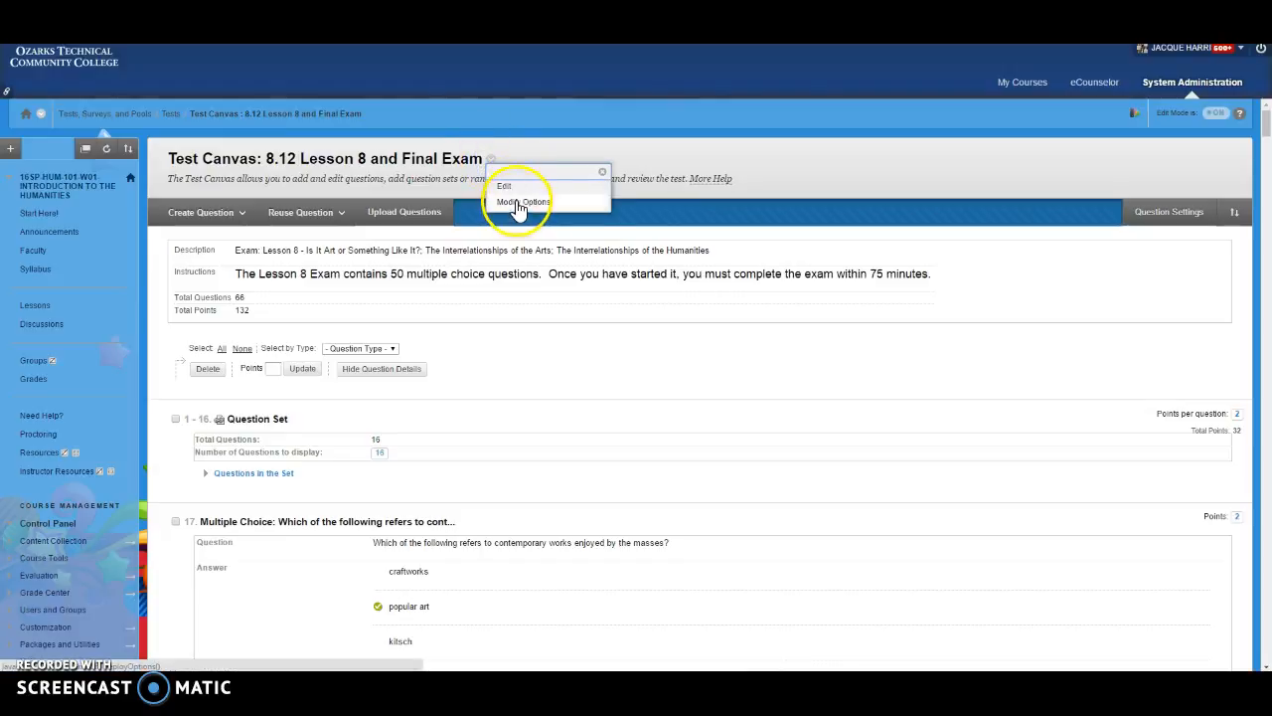
# - Choose Modify Options to reach the exam's Test Options page
pyautogui.click(520, 202)
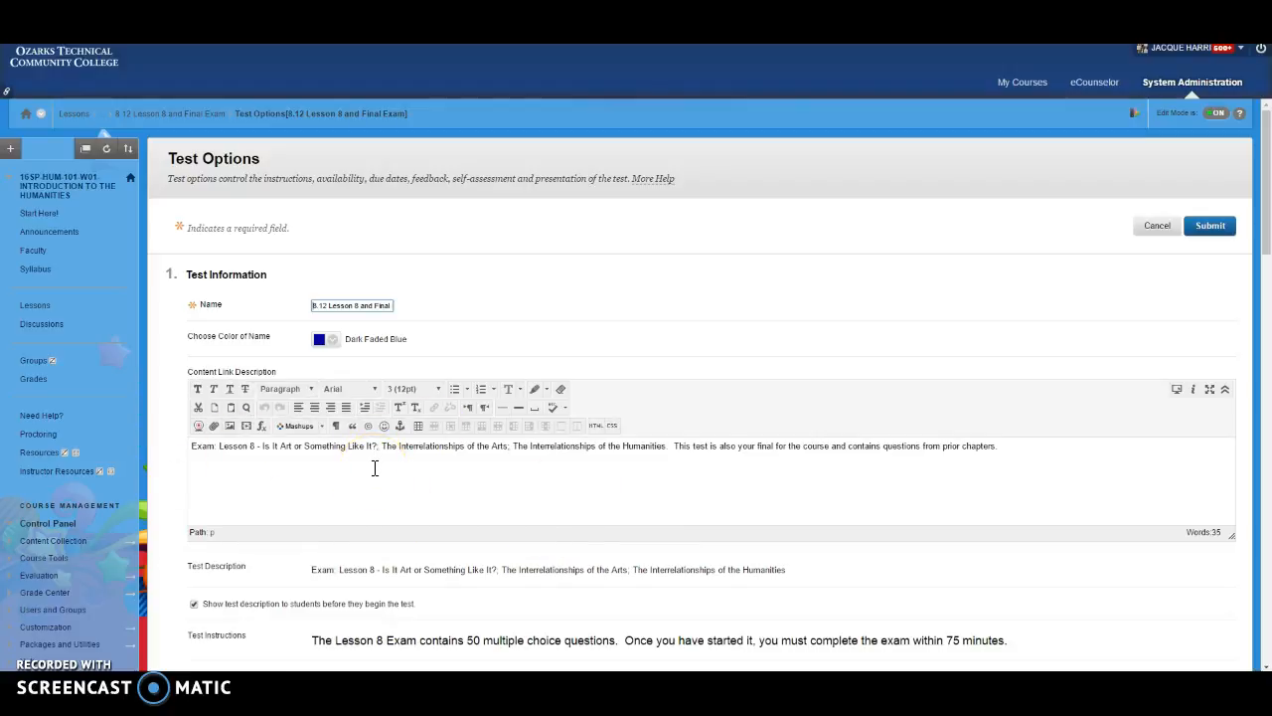
pyautogui.moveTo(1011, 215)
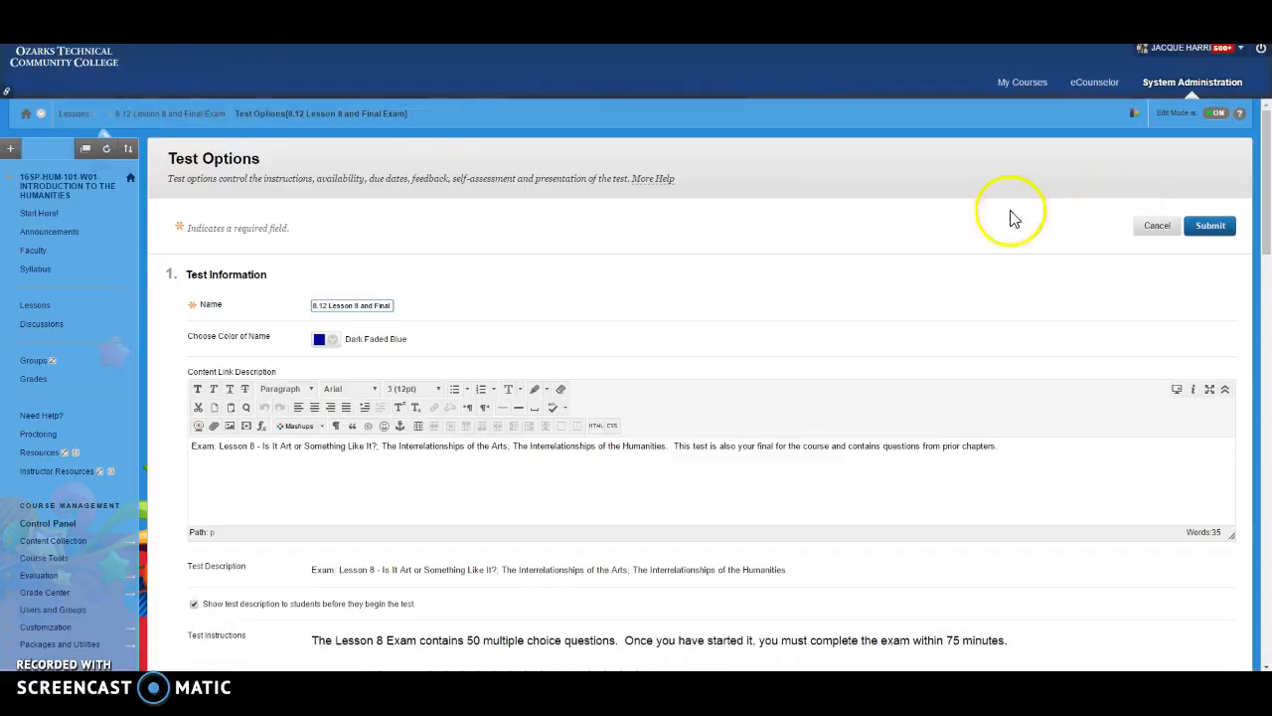